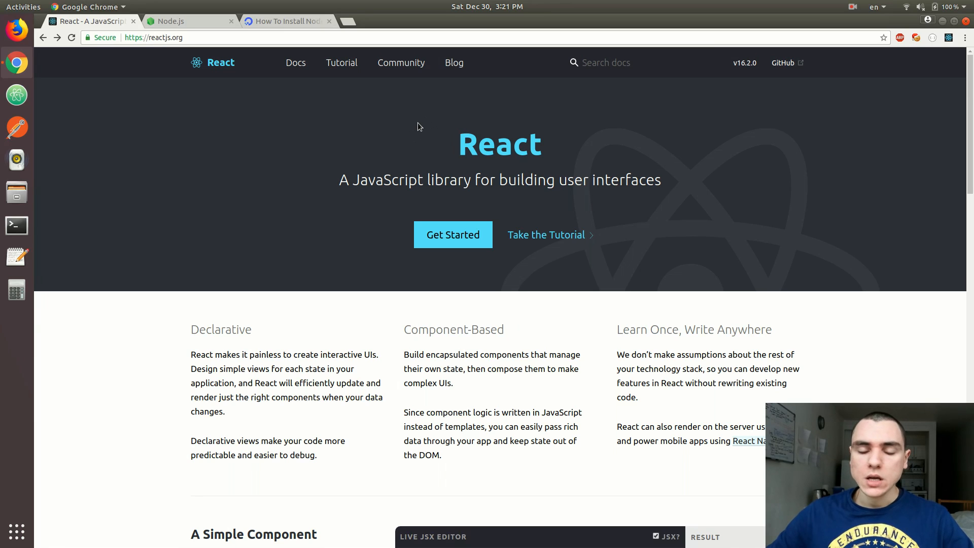
- From React's Get Started docs, open the CodePen 'Hello, world!' template pen
left_click(453, 234)
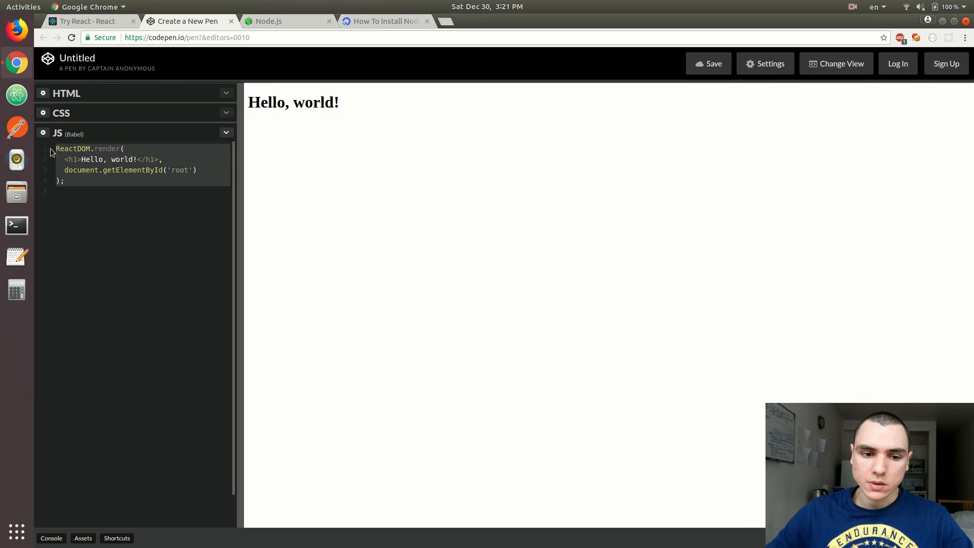
mouse_move(287, 119)
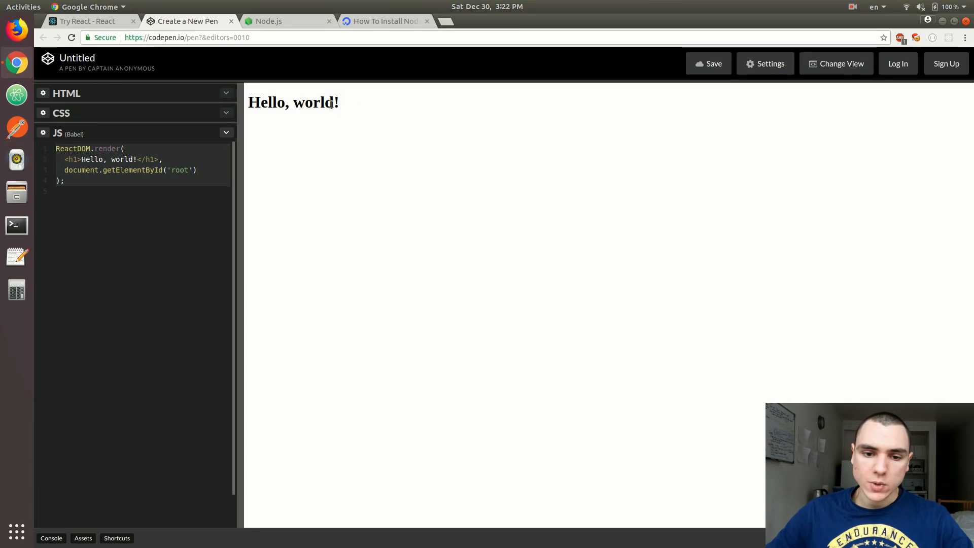
- Inspect the pen's JavaScript settings for the React and ReactDOM external scripts, then close settings
double_click(293, 102)
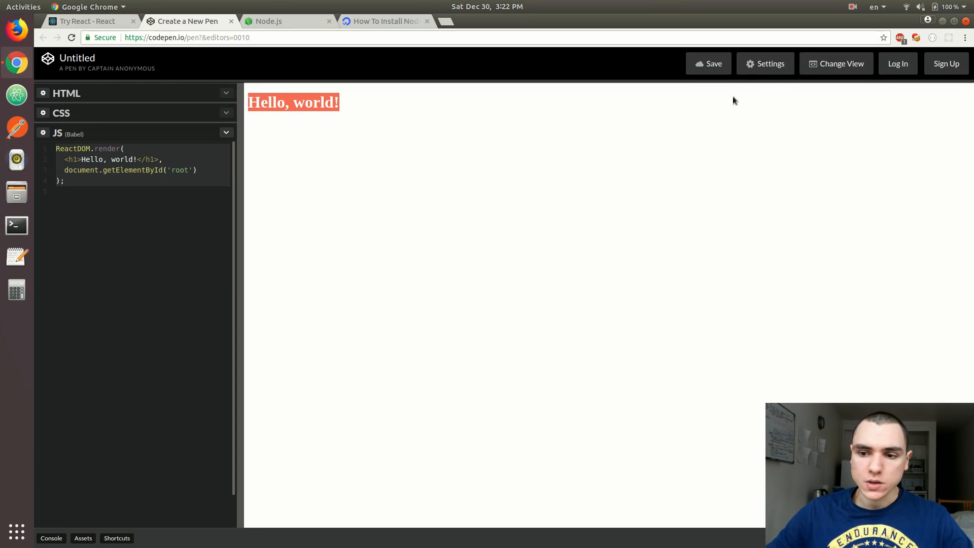
left_click(765, 63)
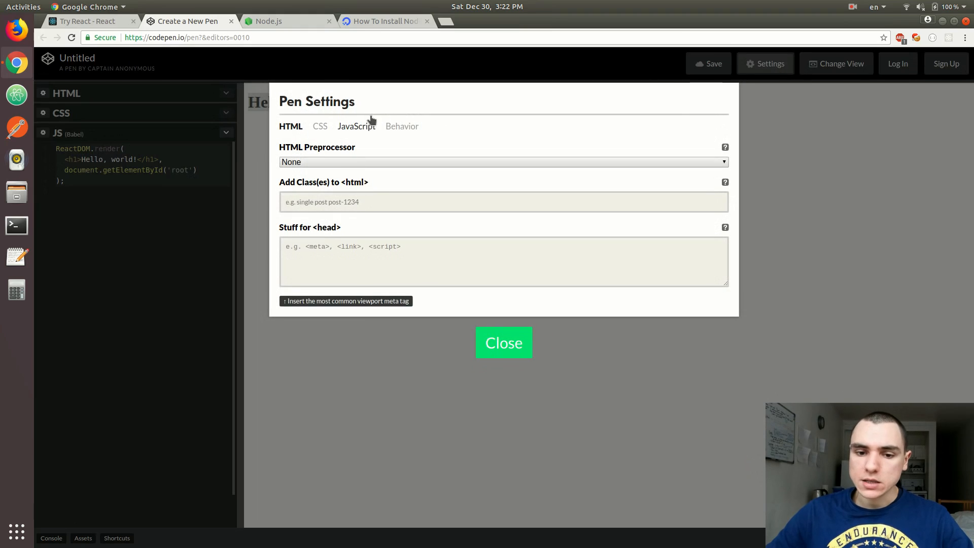
left_click(356, 127)
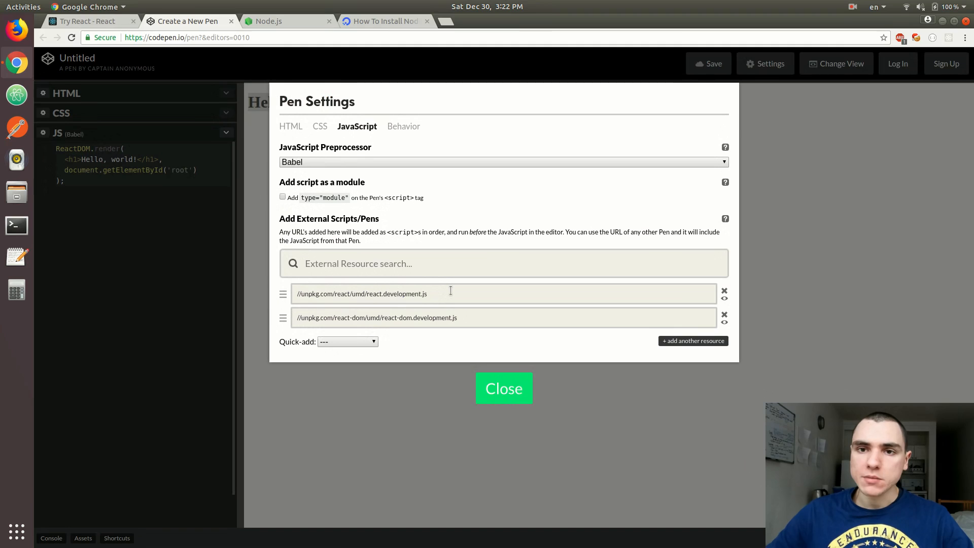
left_click(450, 293)
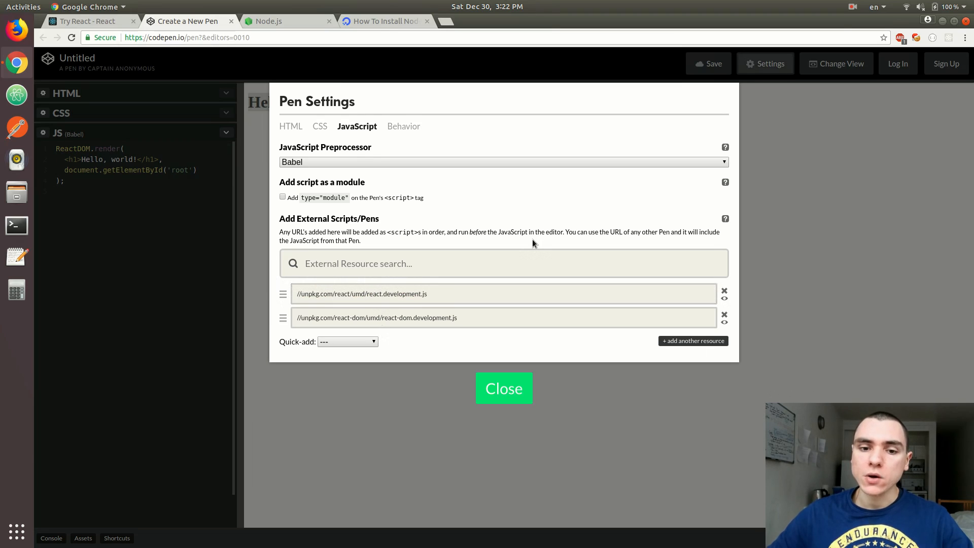
left_click(504, 388)
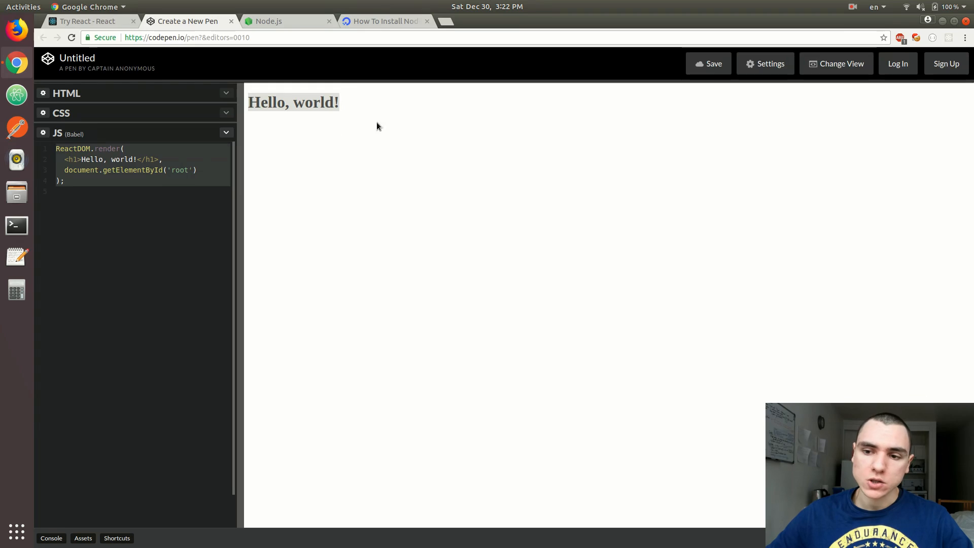
left_click(765, 63)
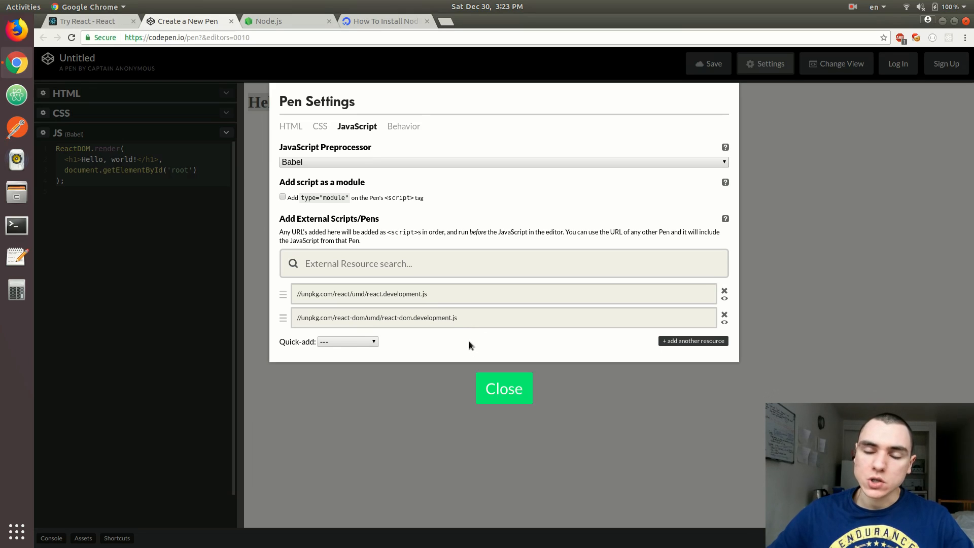
mouse_move(469, 348)
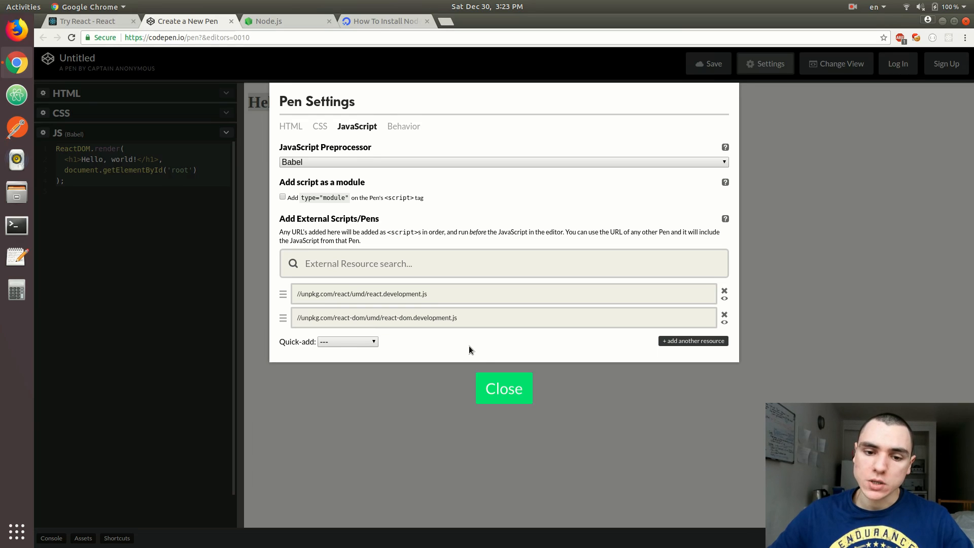
mouse_move(485, 356)
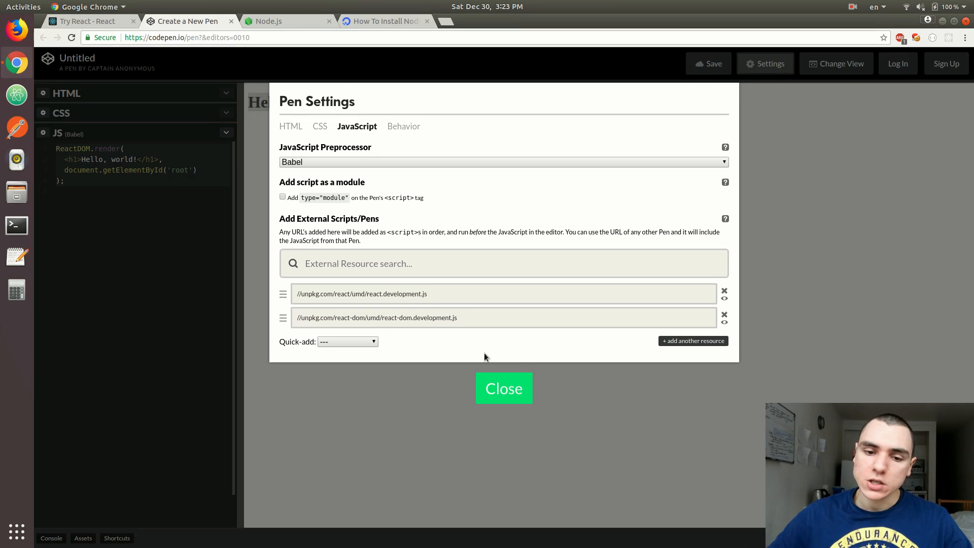
left_click(504, 388)
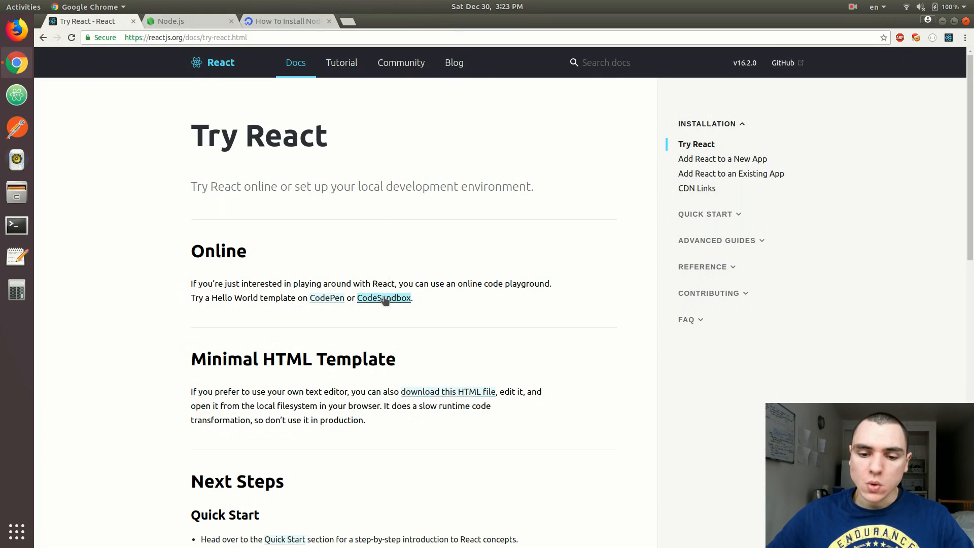
- Open the CodeSandbox Hello World template and overwrite part of the h2 subheading with 'Her'
left_click(383, 299)
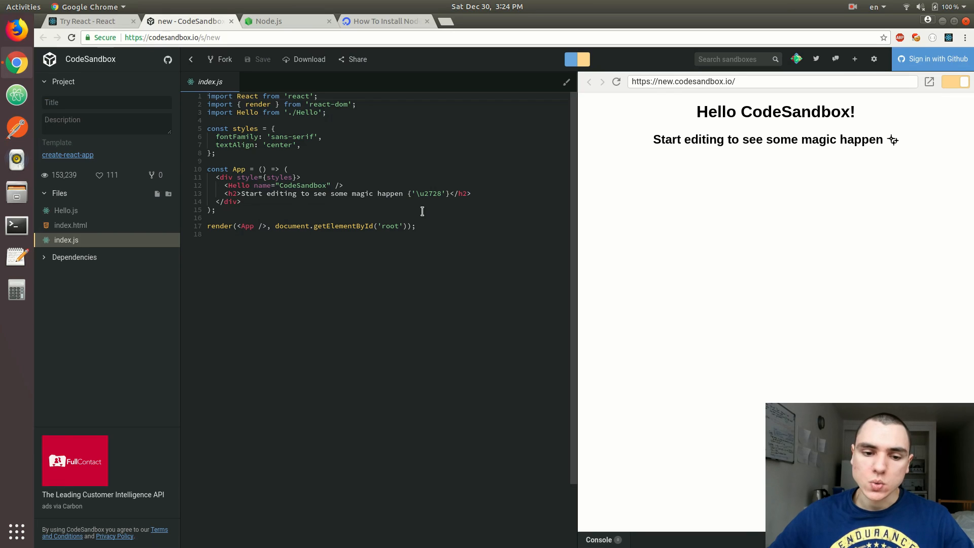
mouse_move(380, 208)
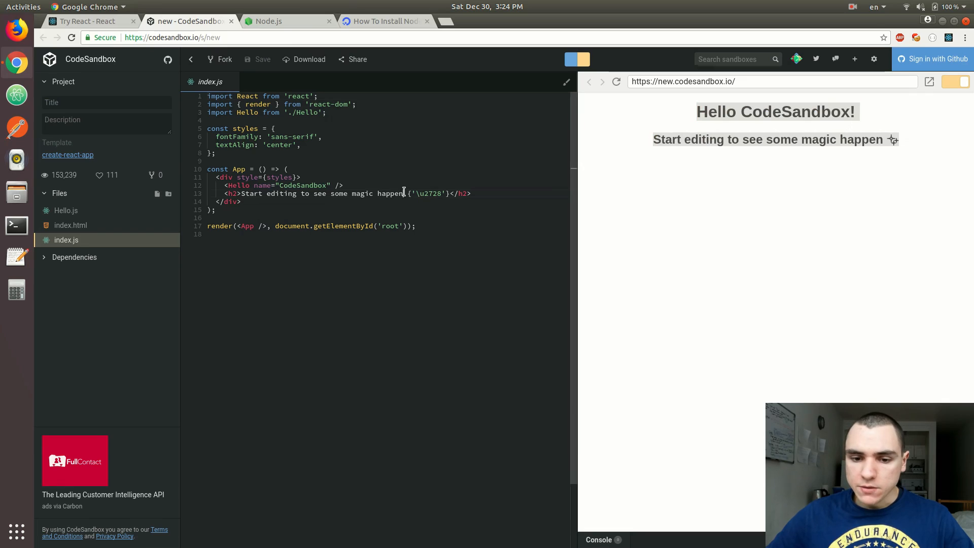
left_click_drag(241, 194, 291, 193)
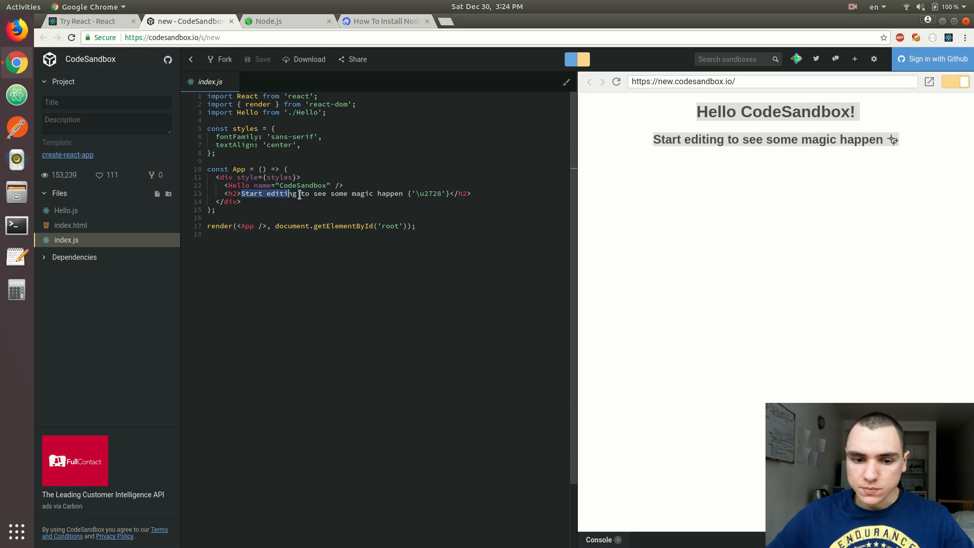
type("Her")
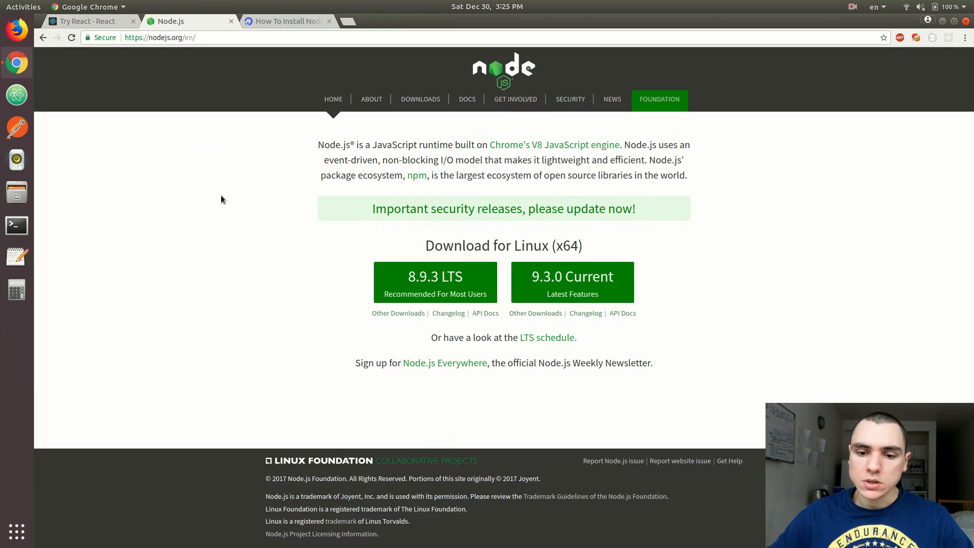
mouse_move(234, 233)
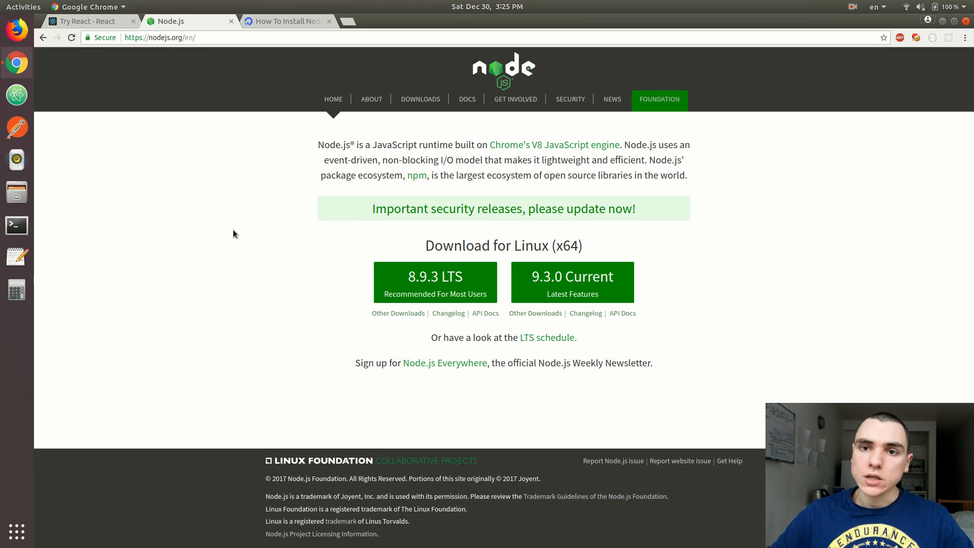
mouse_move(200, 230)
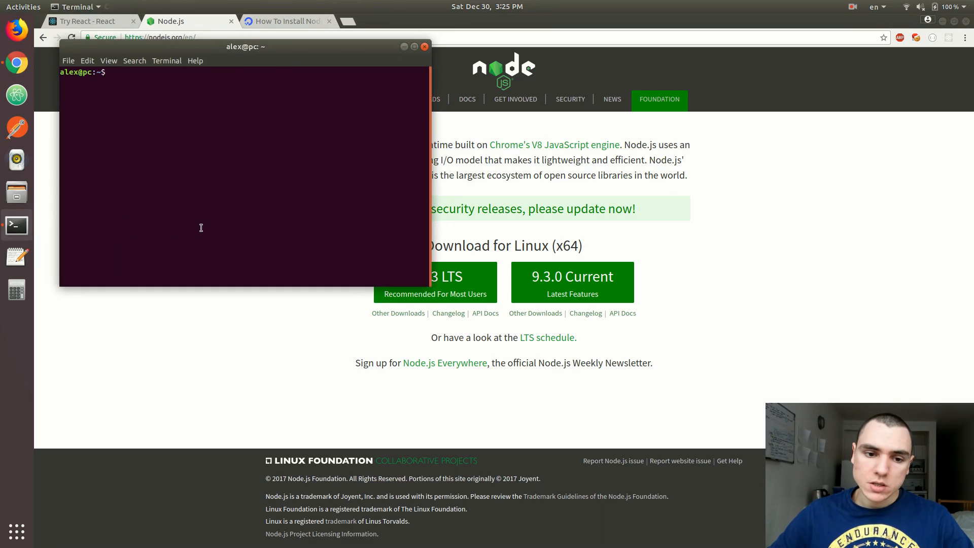
type("no")
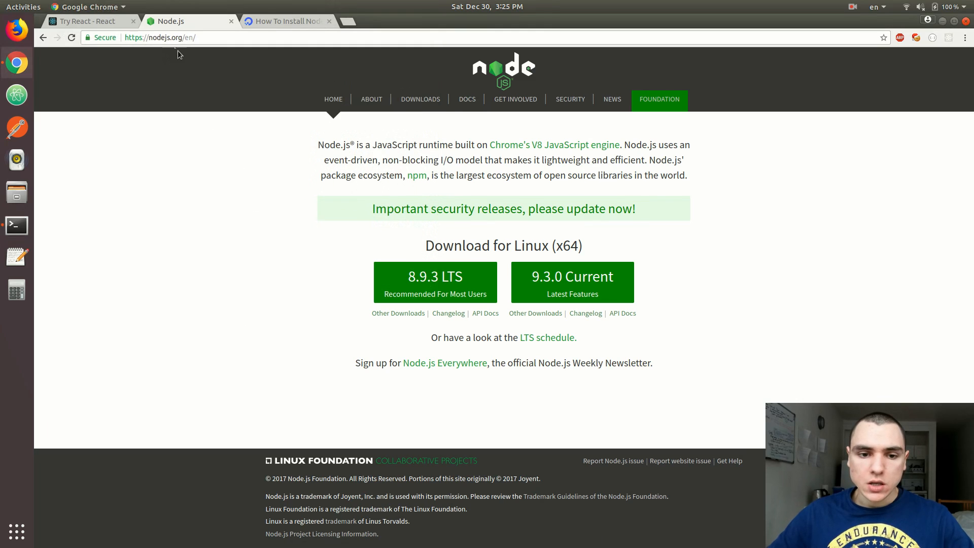
double_click(164, 37)
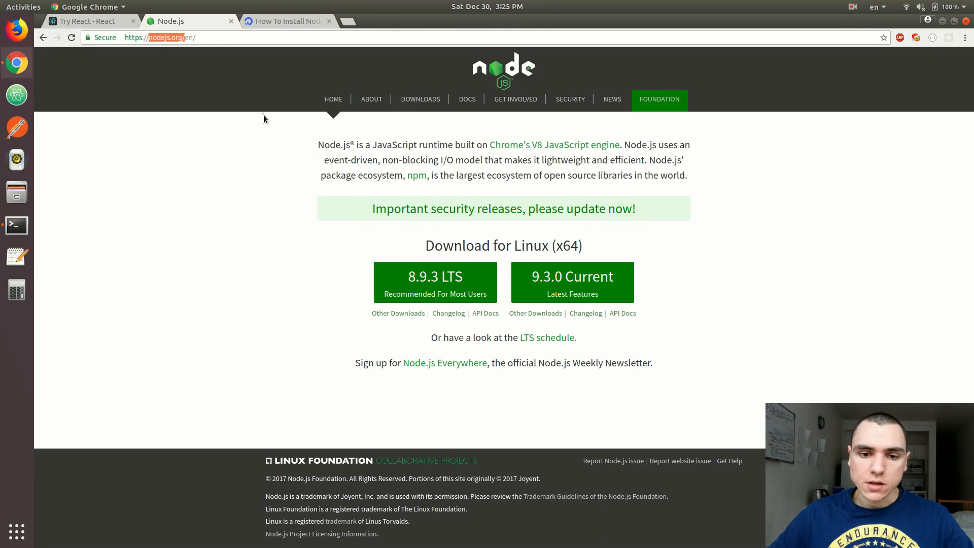
left_click(287, 21)
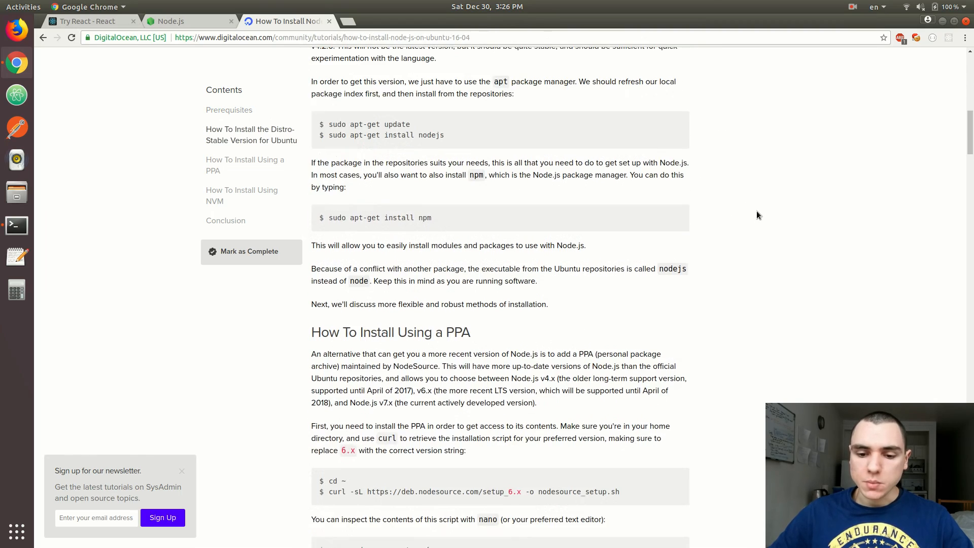
scroll("down", 3)
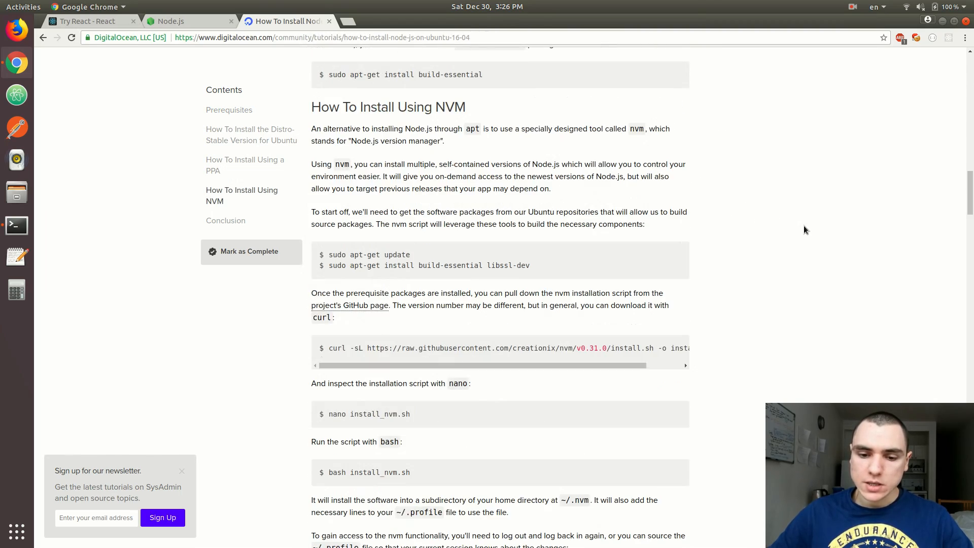
mouse_move(764, 263)
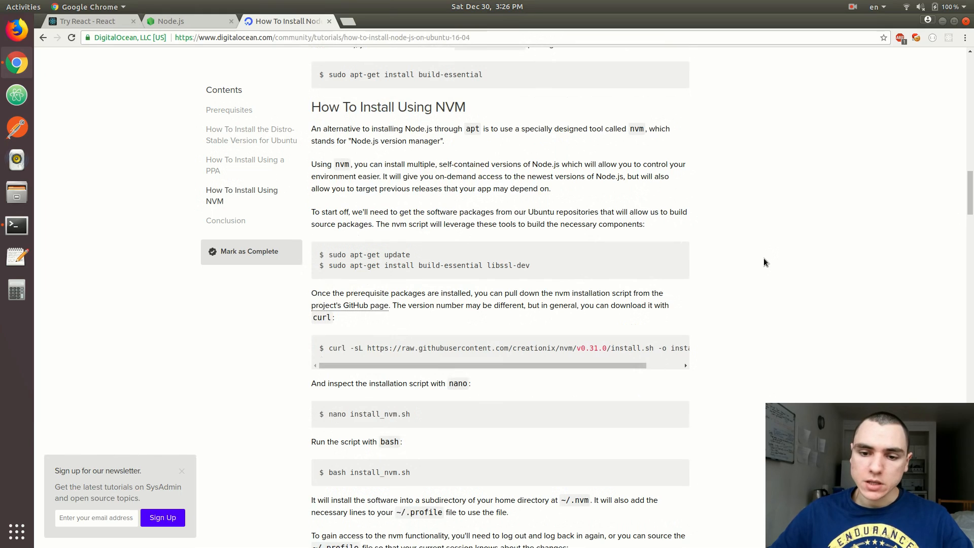
mouse_move(763, 263)
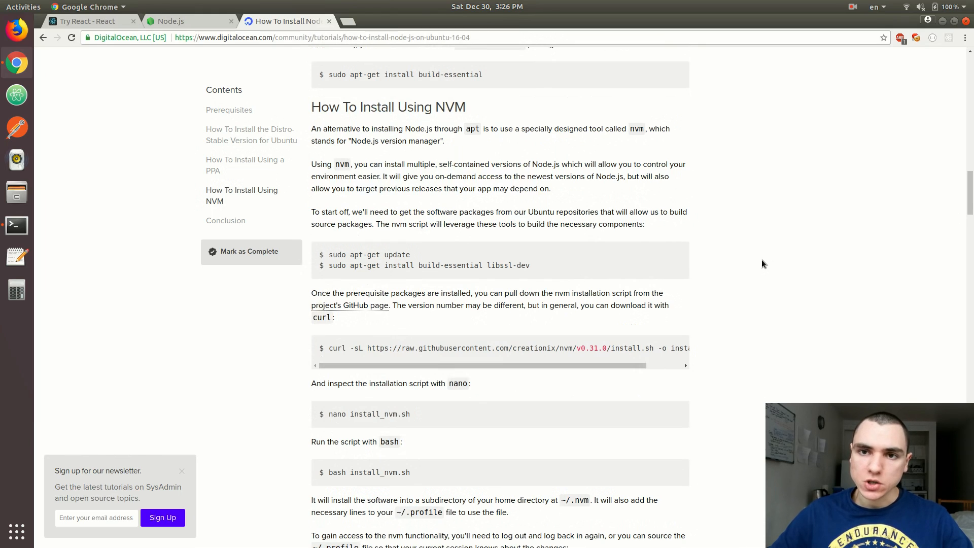
scroll("down", 3)
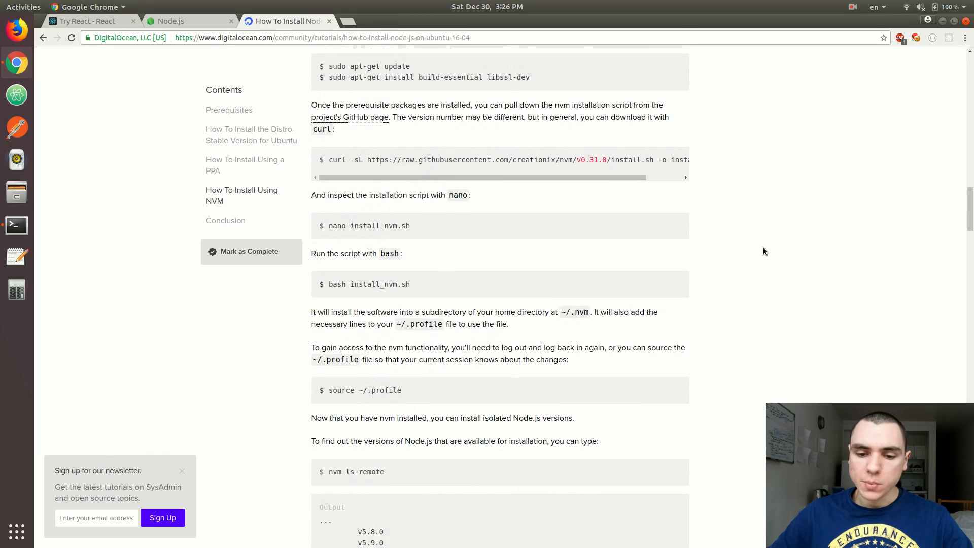
scroll("down", 3)
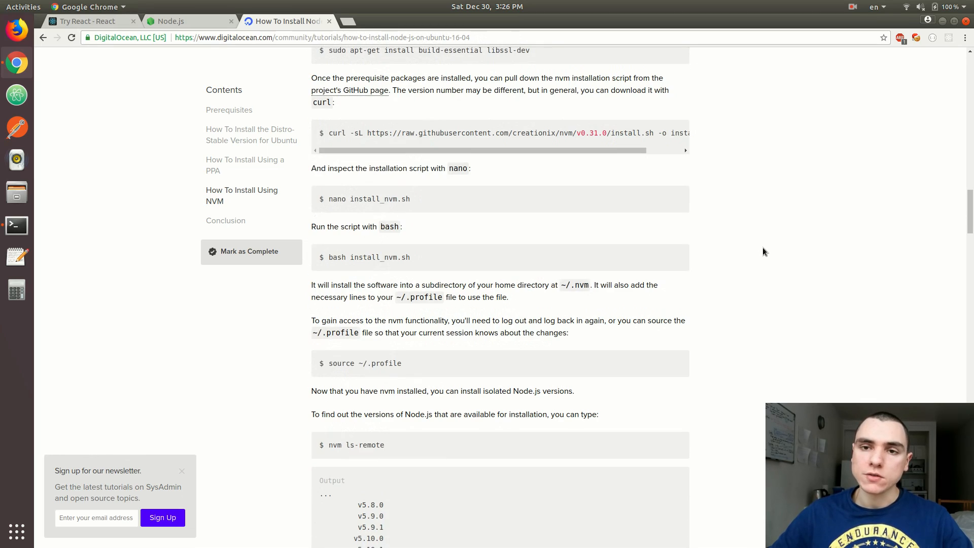
mouse_move(277, 244)
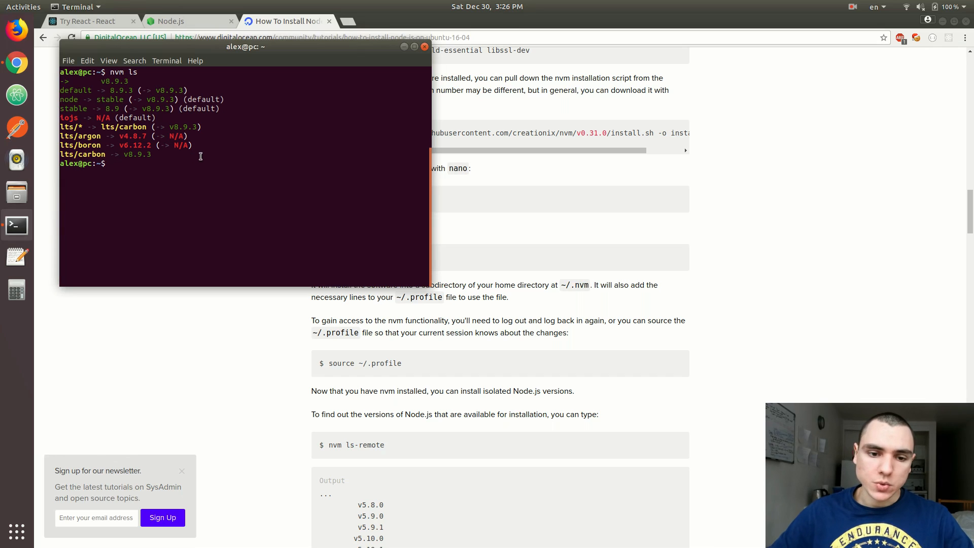
left_click_drag(61, 90, 223, 108)
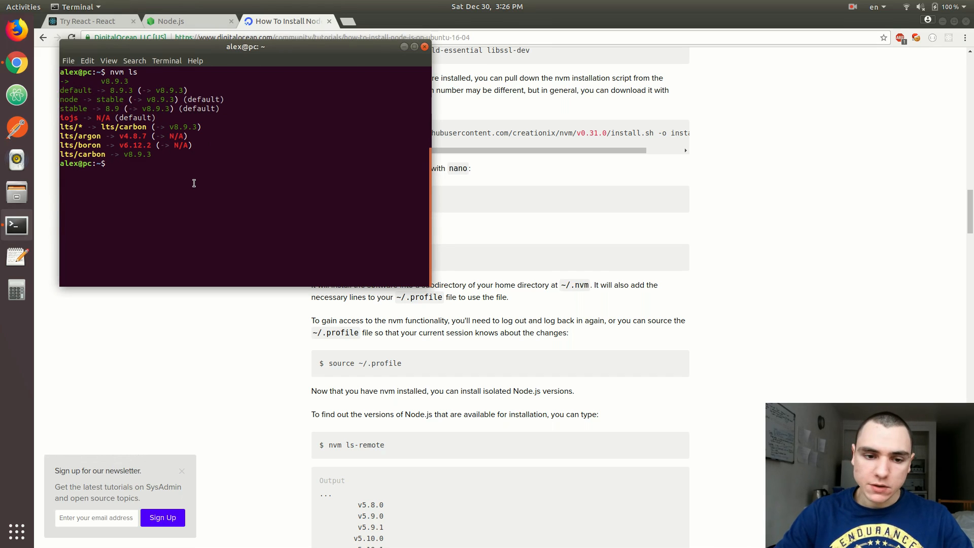
type("npm install")
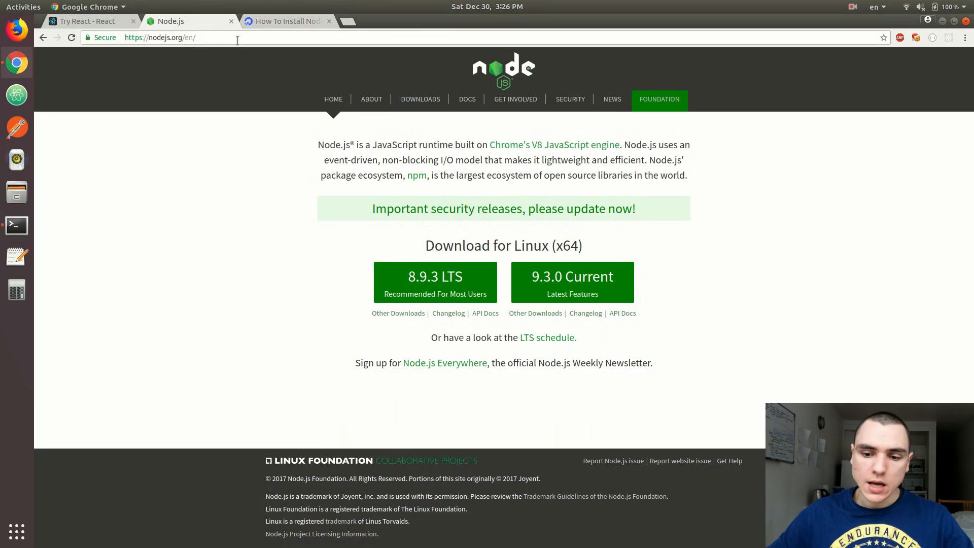
mouse_move(571, 282)
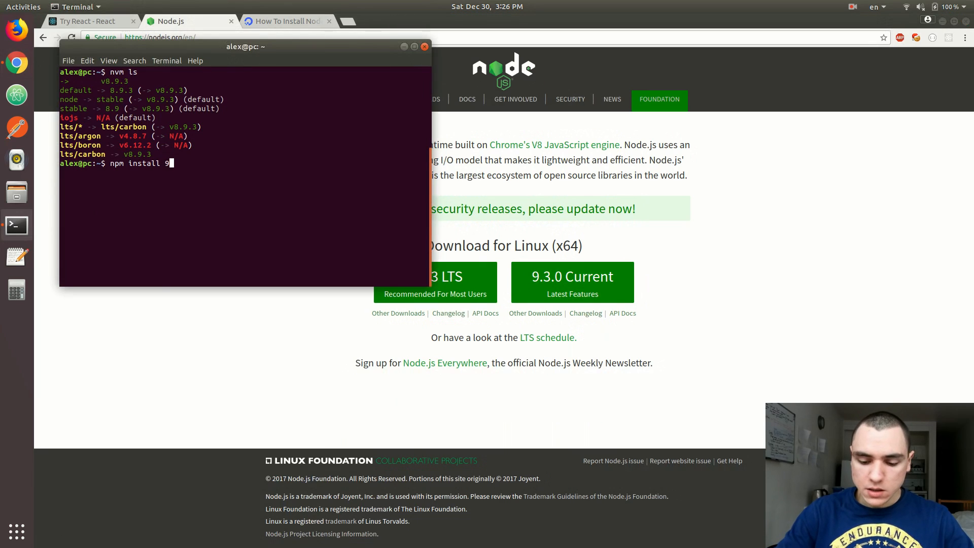
type(".3.0")
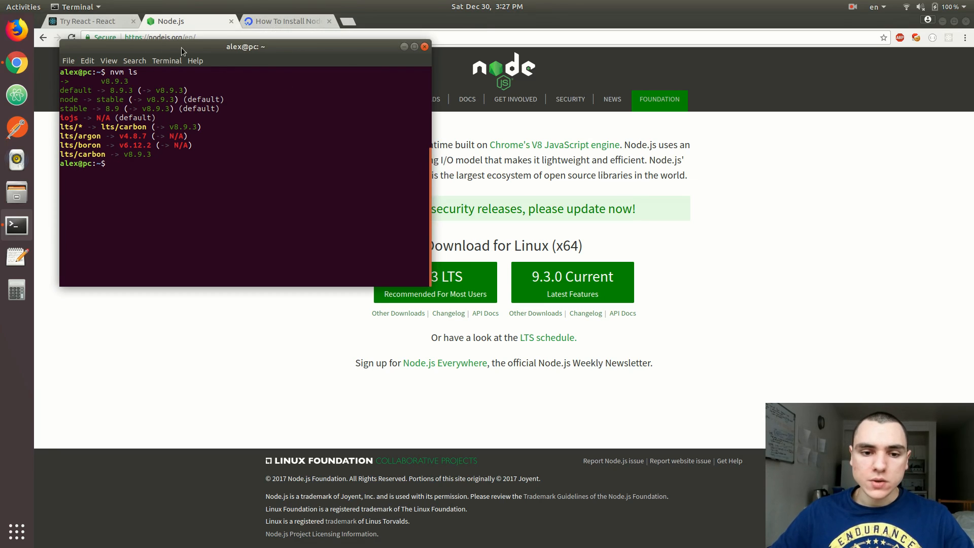
mouse_move(215, 52)
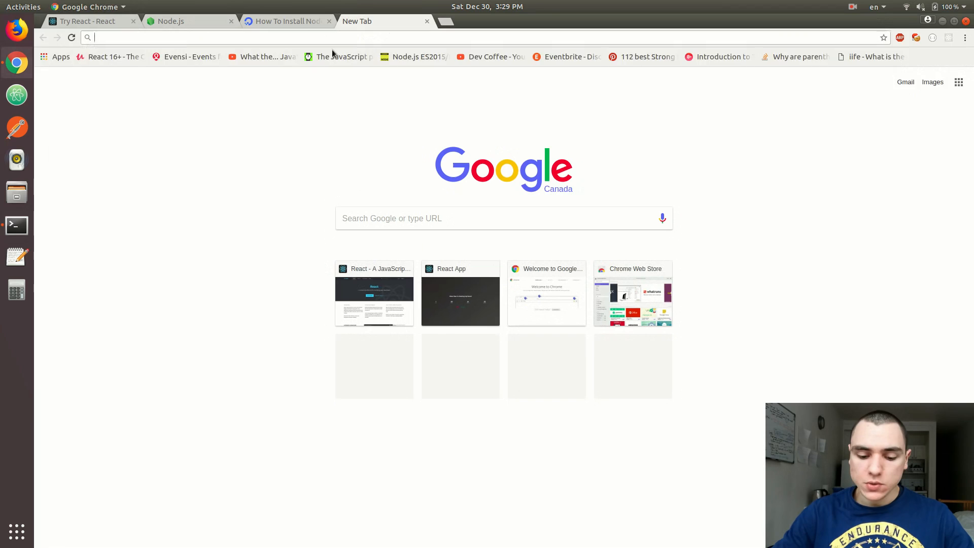
- Search 'create-react-app', open its GitHub repository and scroll to the Quick Overview
type("create-react-app")
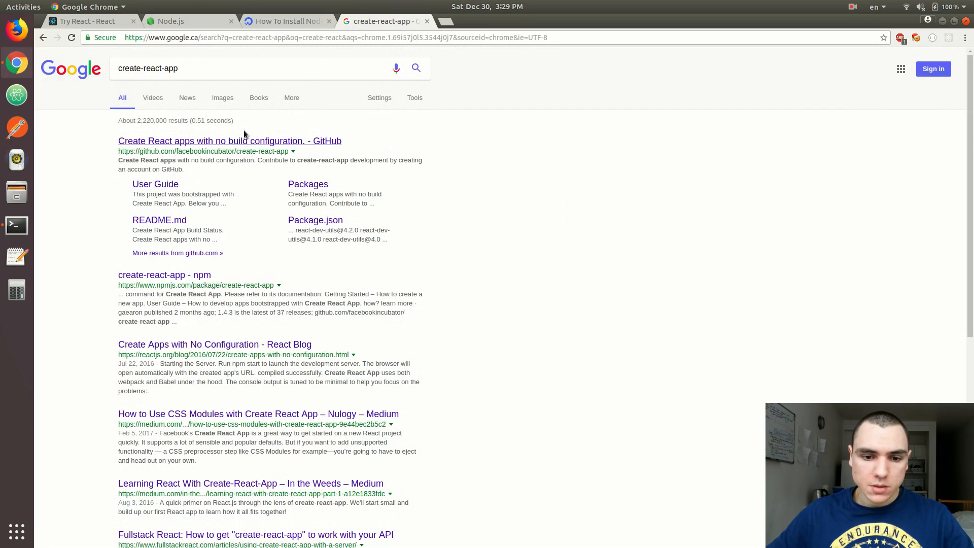
left_click(229, 141)
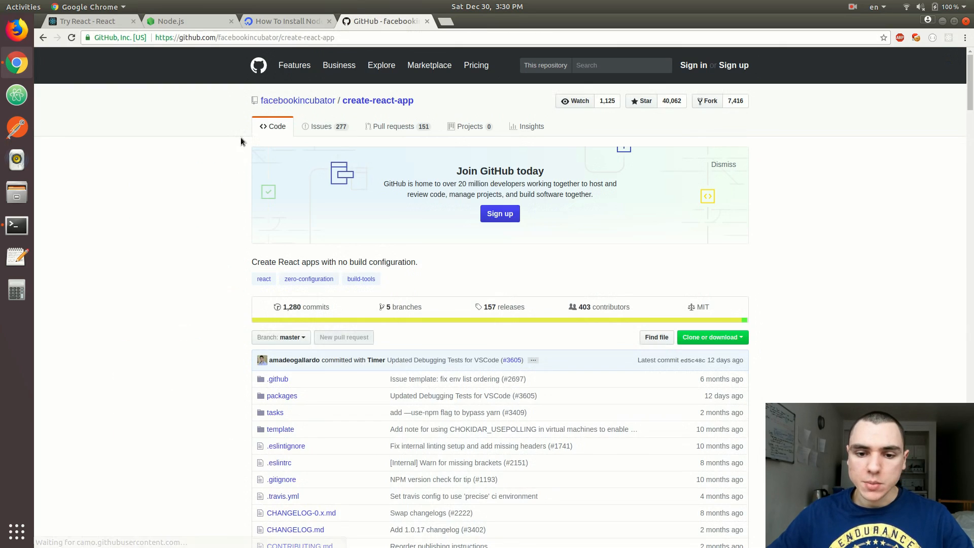
scroll("down", 3)
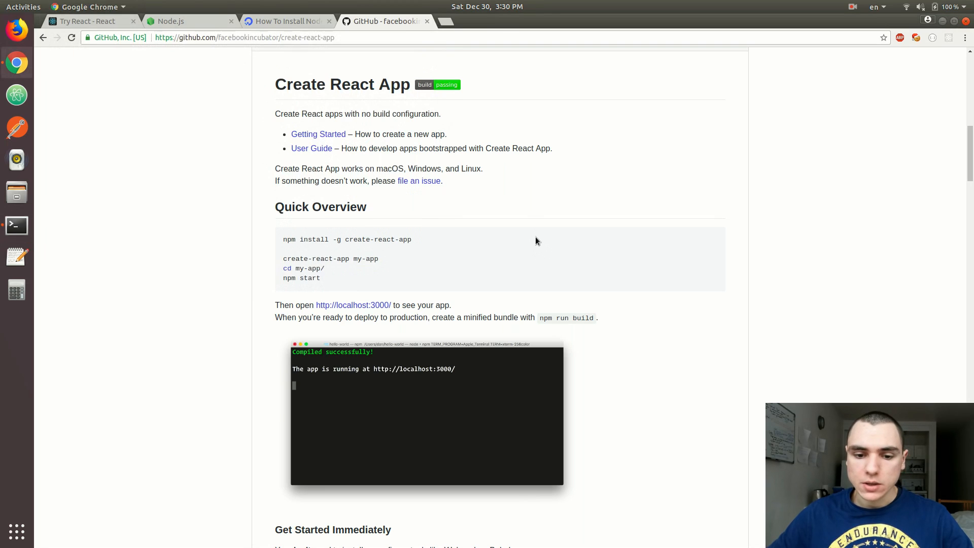
mouse_move(384, 263)
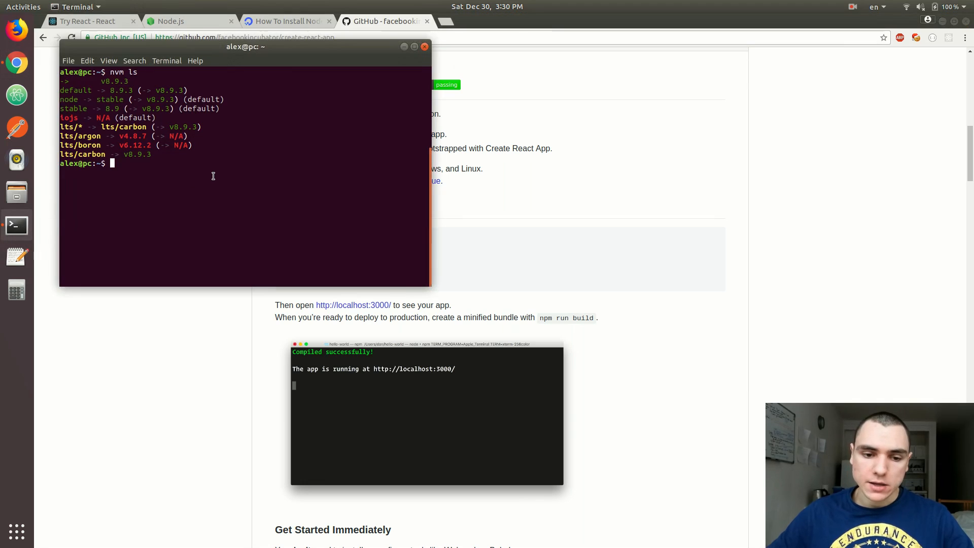
- Back in Terminal, change directory into Workspace/React
type("create-rea")
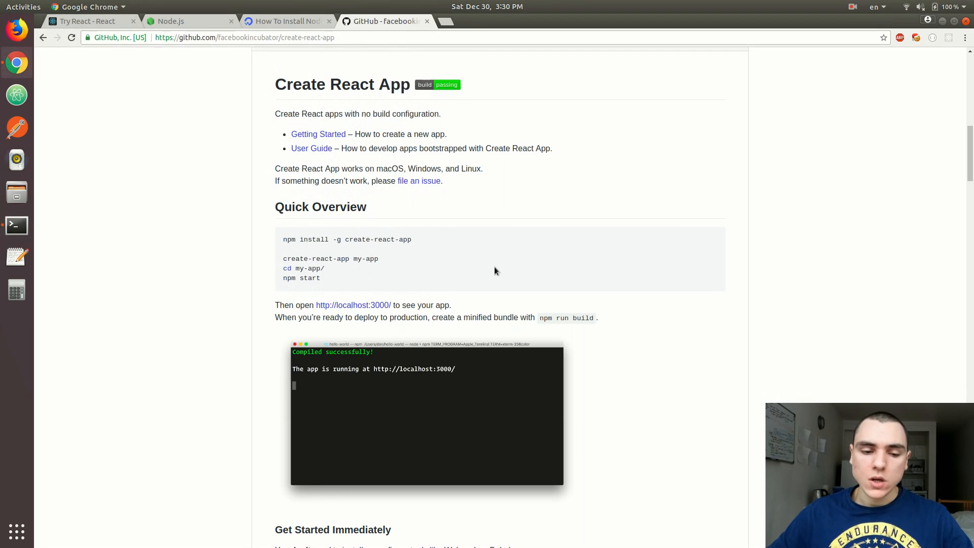
left_click(16, 224)
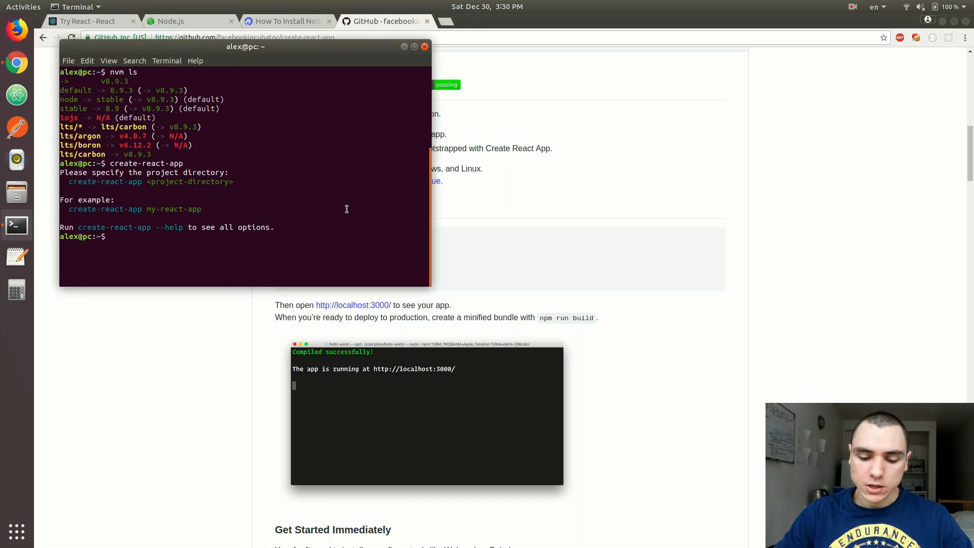
type("cd Workspace/")
type("cd React/")
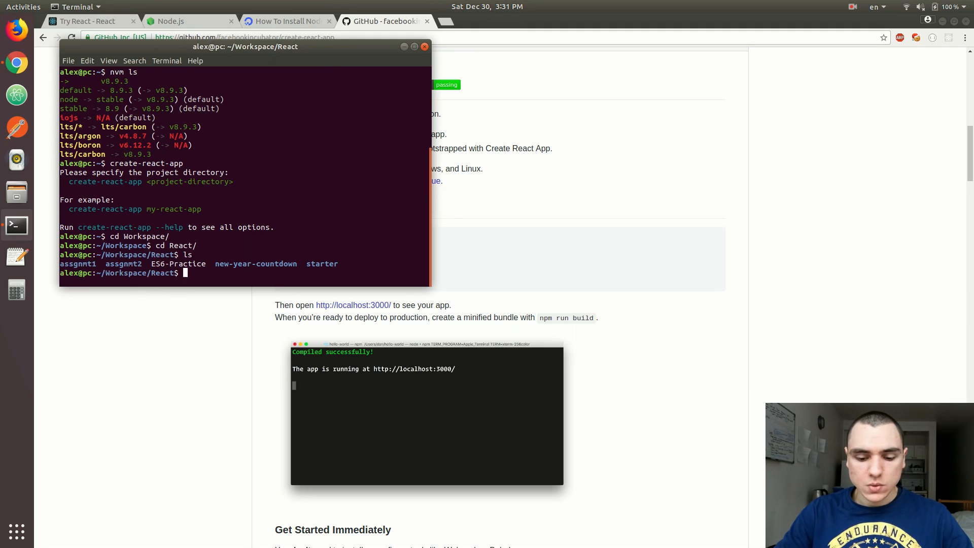
- Run create-react-app countdown and move into the new countdown folder
type("create-rea")
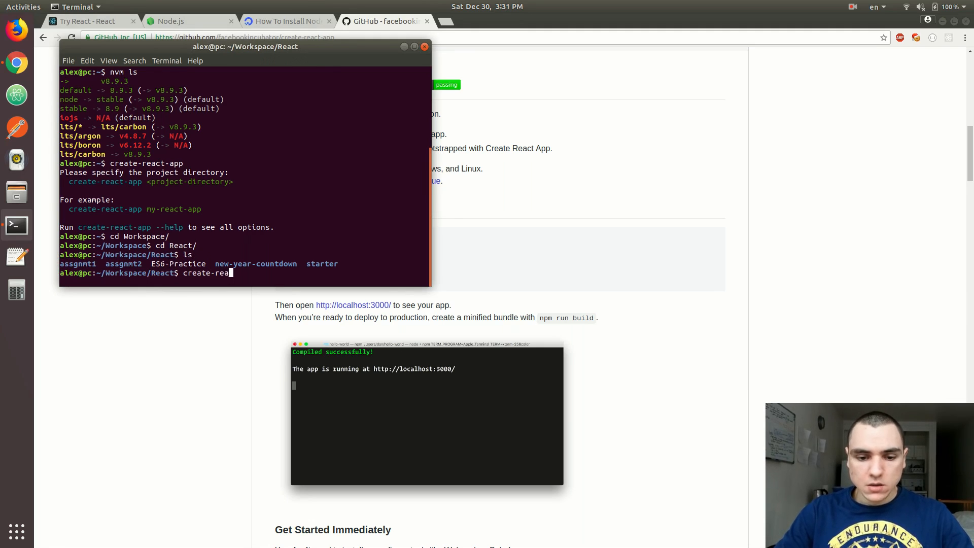
type("count")
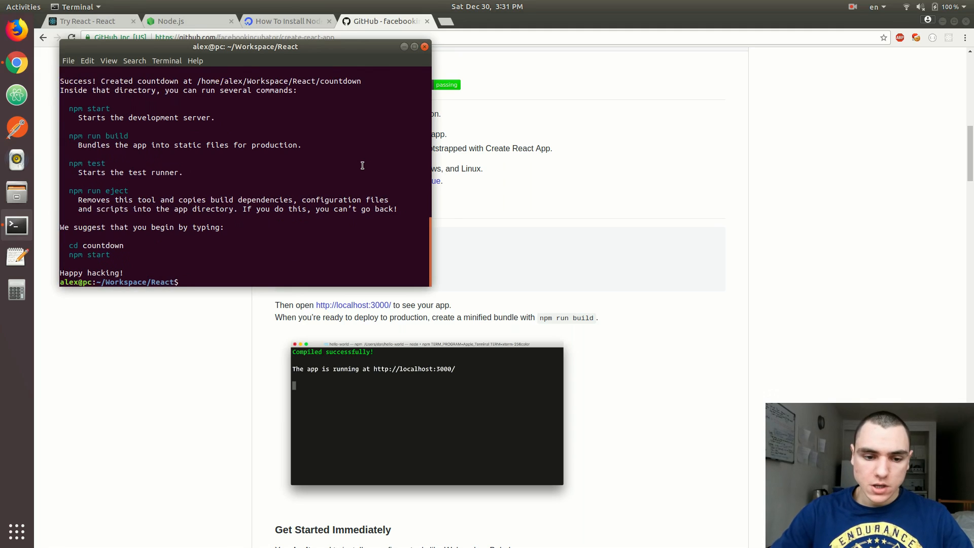
type("cd counto")
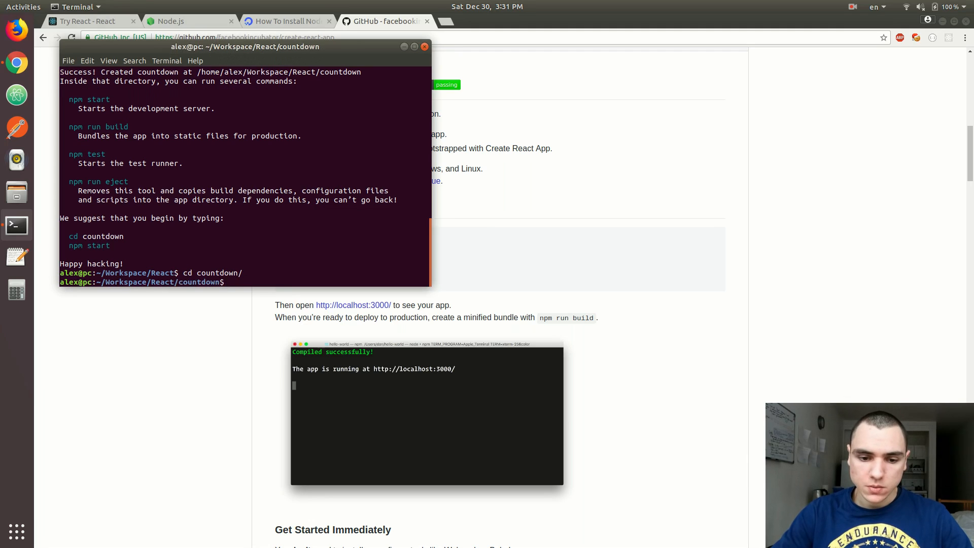
type("a")
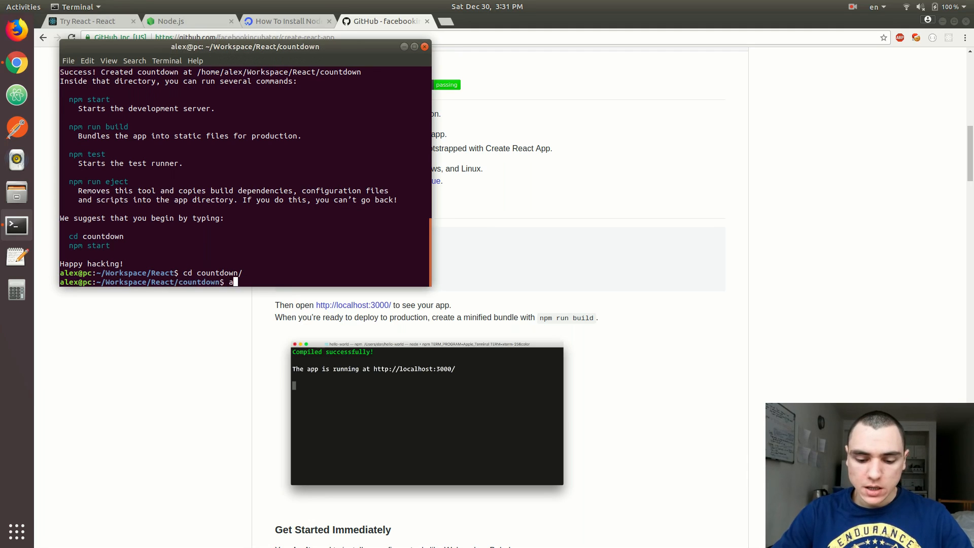